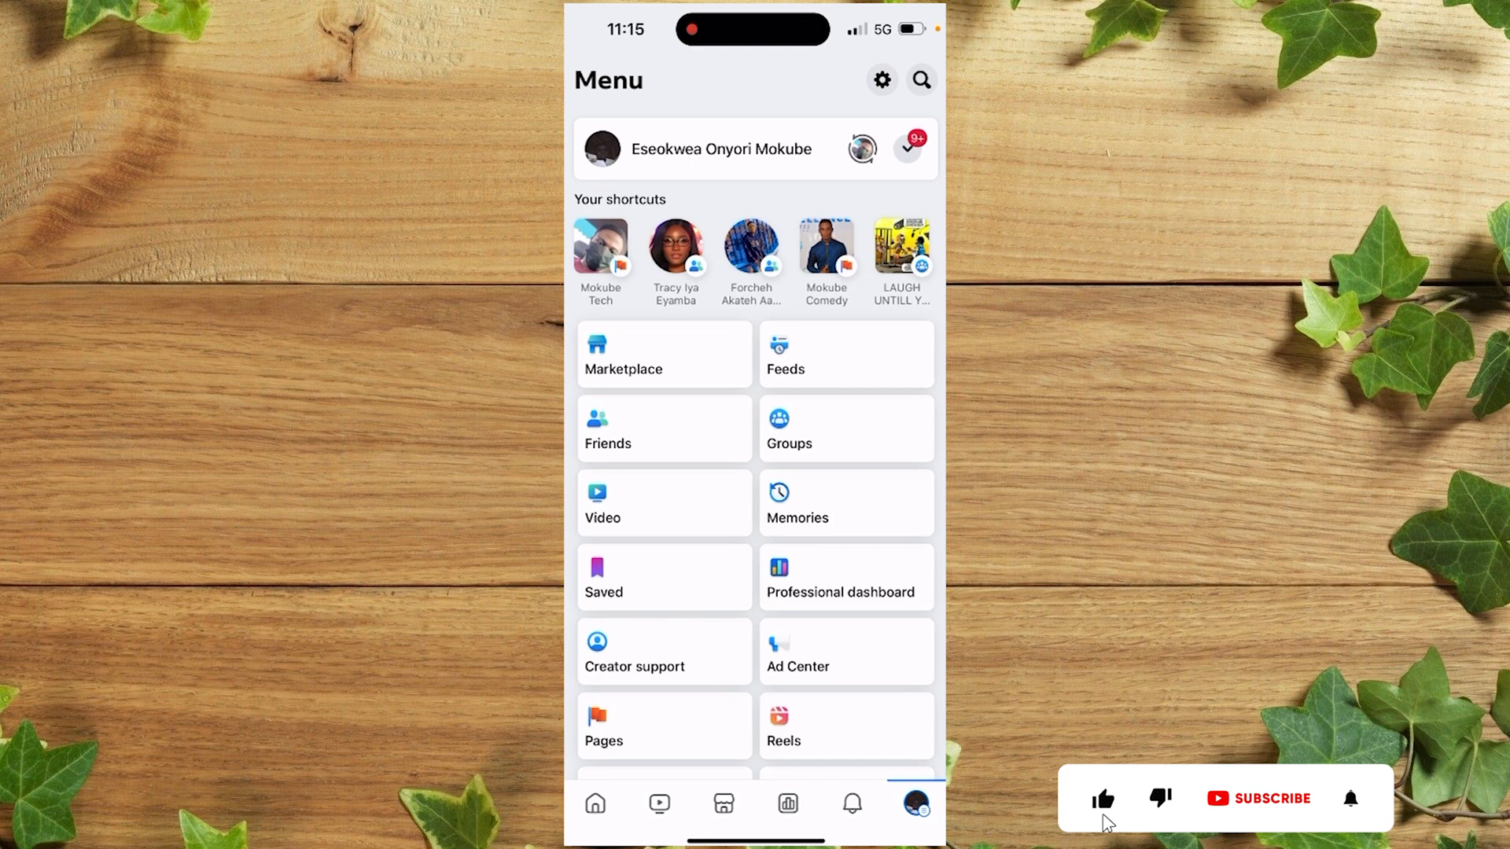
# Open the menu's Groups section and list the groups you manage.
pyautogui.click(788, 428)
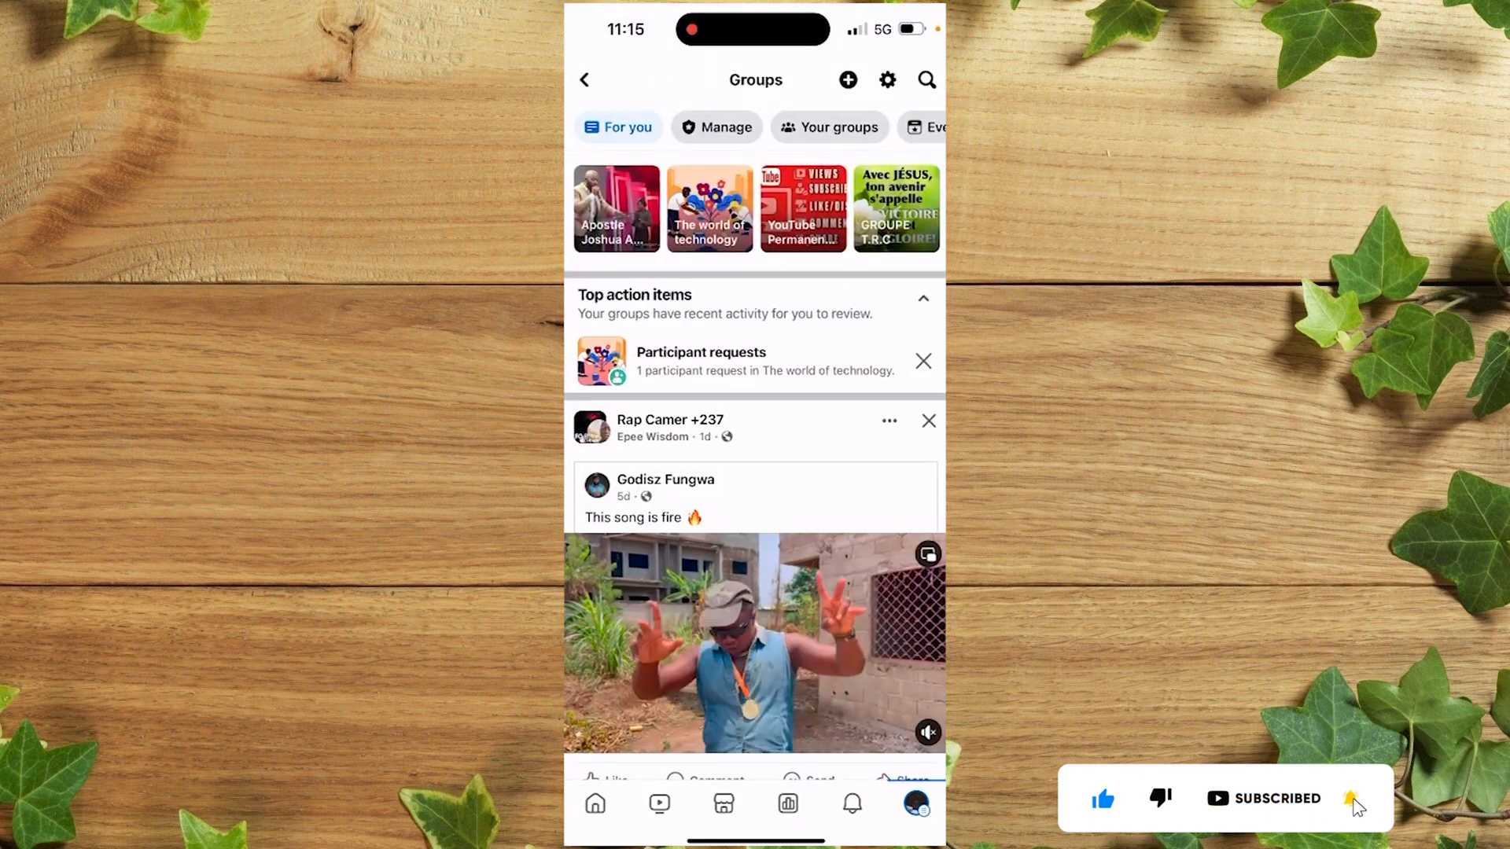
pyautogui.click(830, 125)
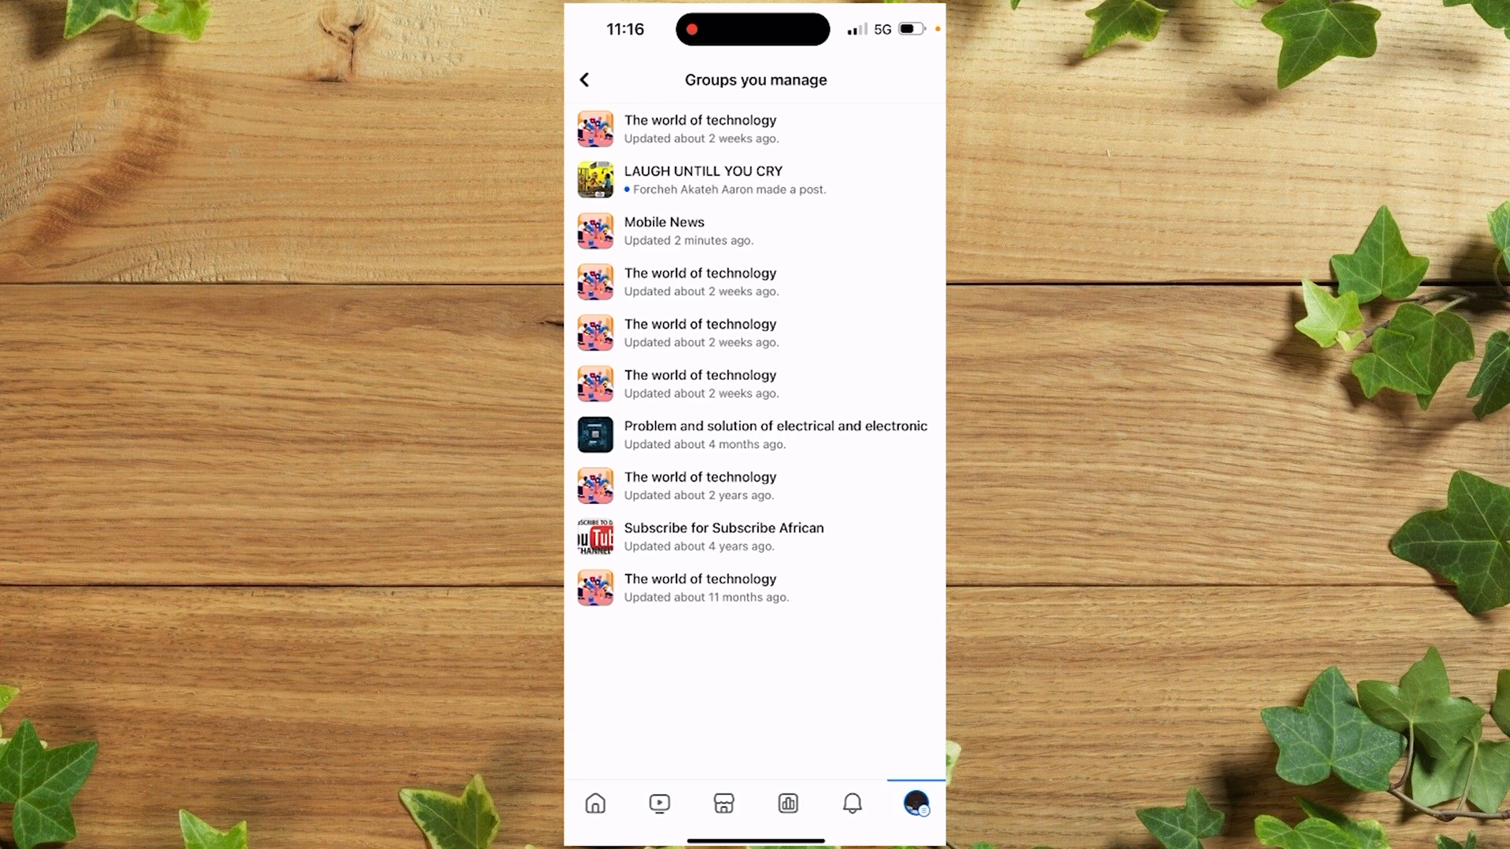
# Open The world of technology's management tools and its name-and-description editor.
pyautogui.click(699, 128)
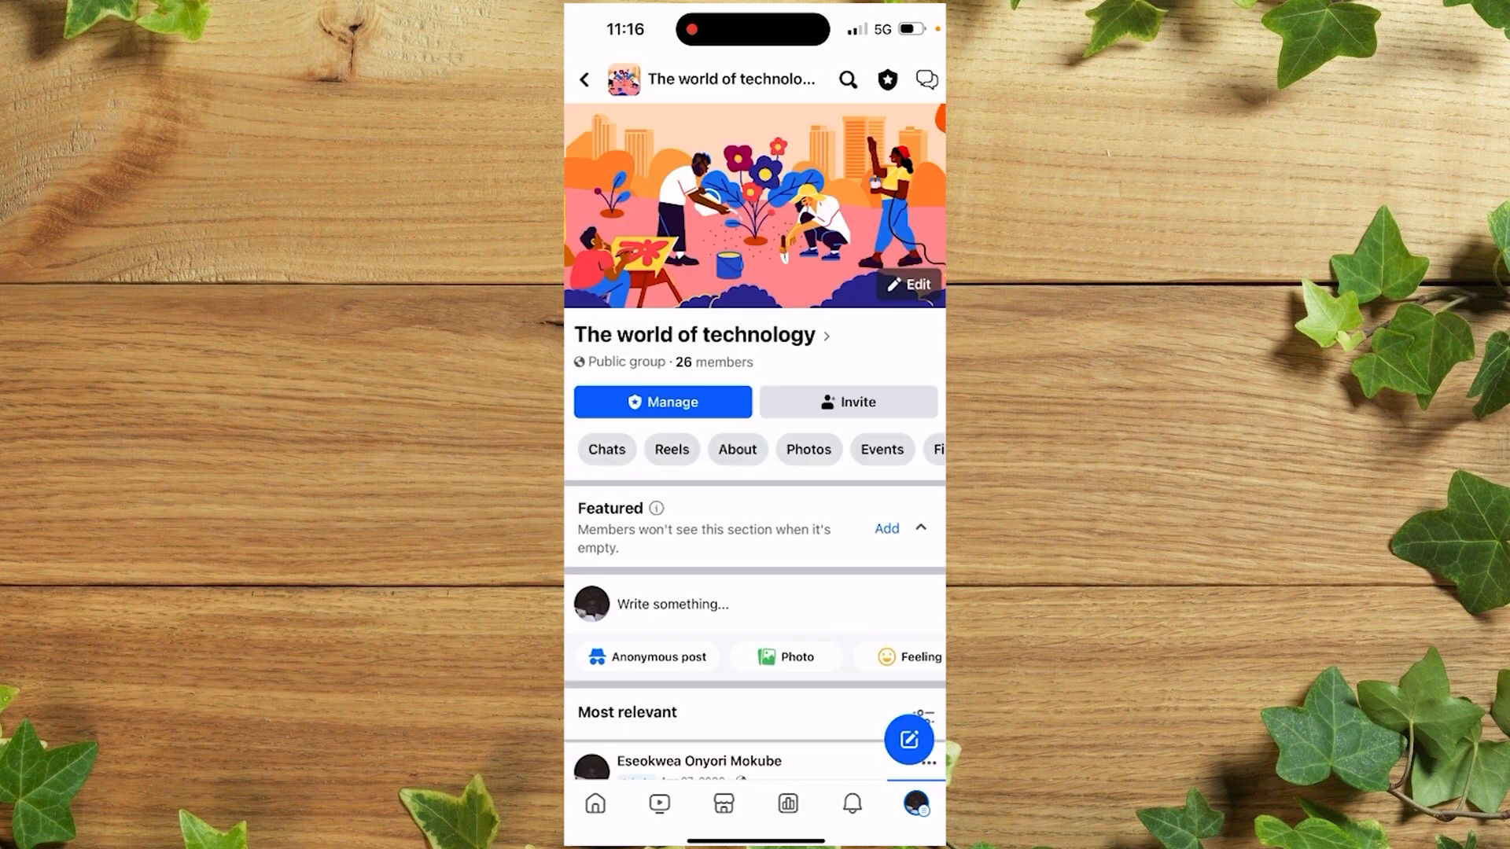
pyautogui.click(662, 402)
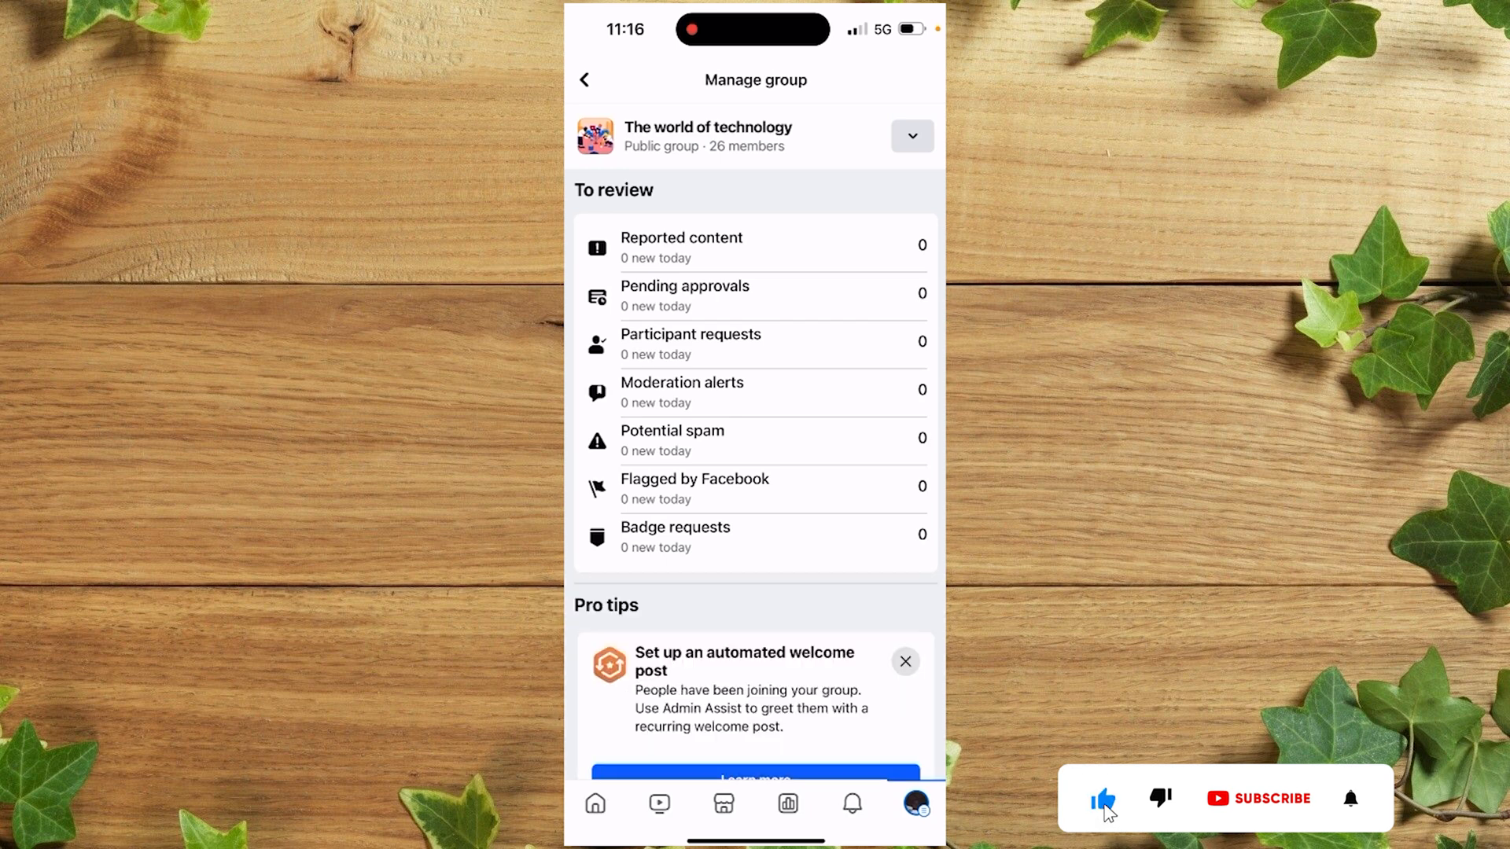
pyautogui.scroll(-3)
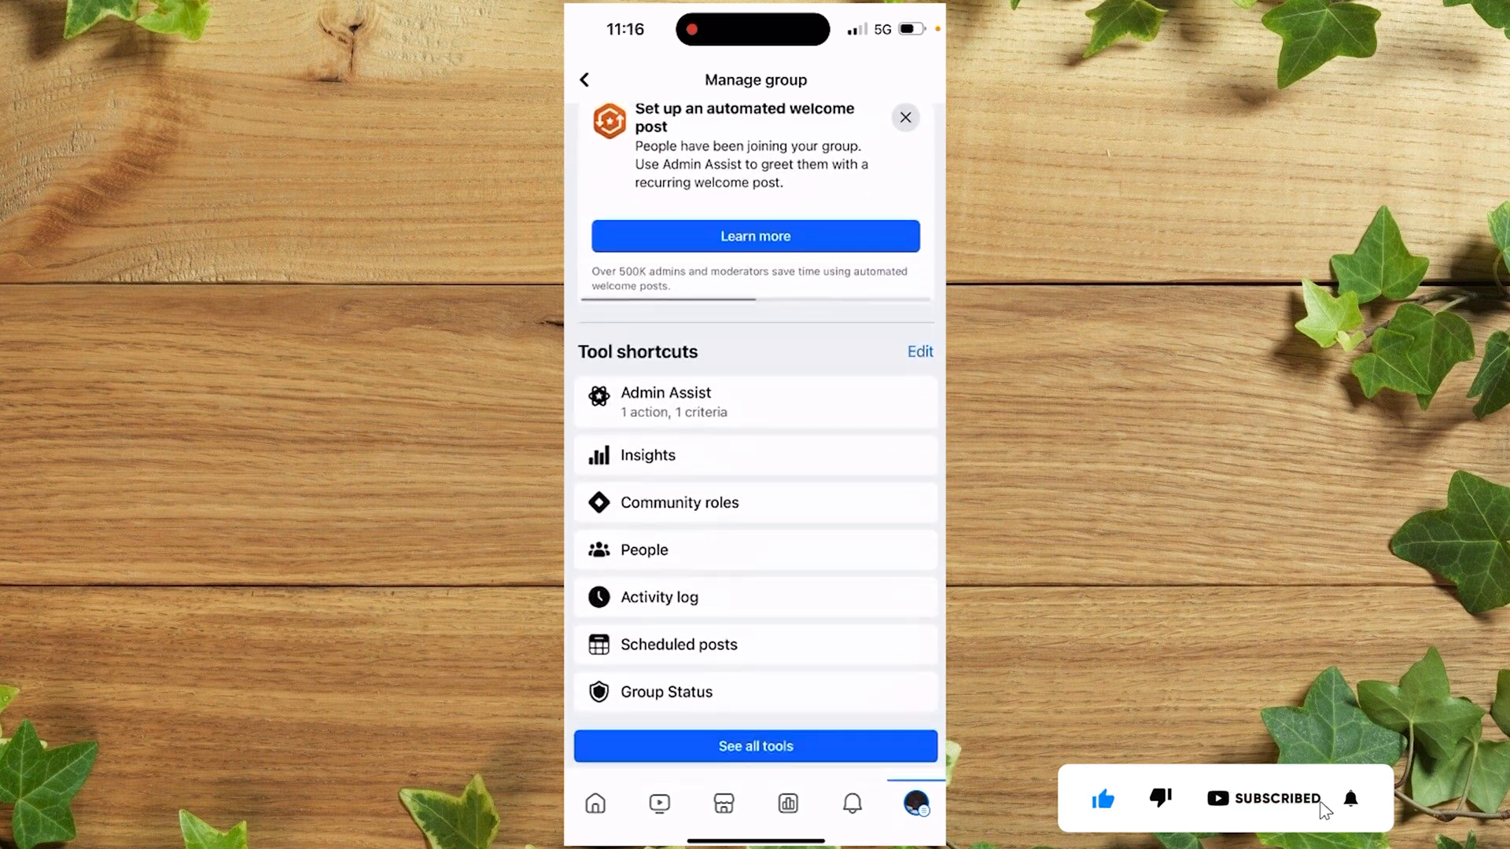
pyautogui.scroll(-3)
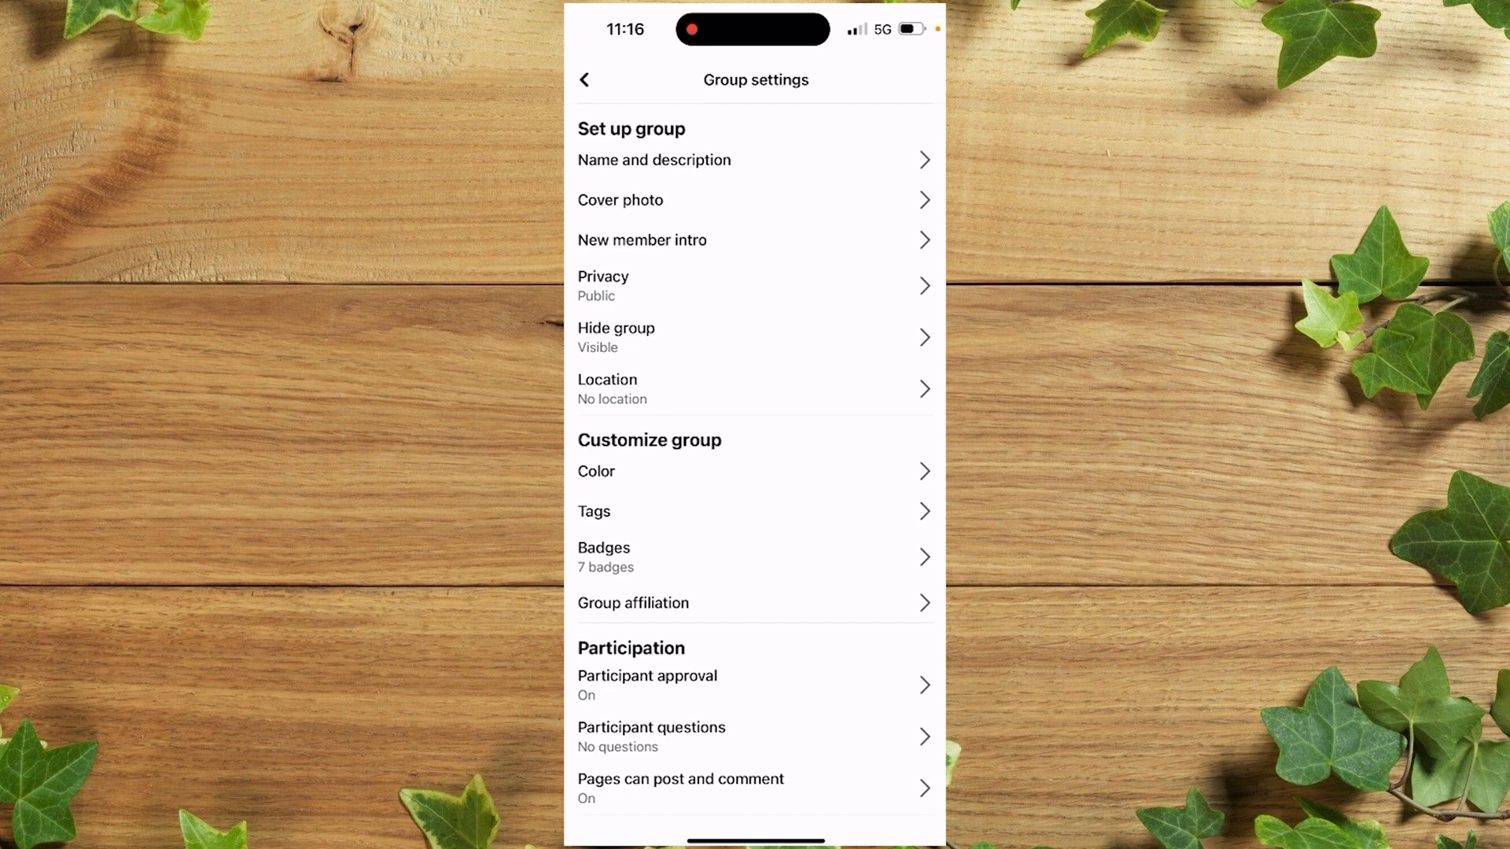
pyautogui.click(653, 159)
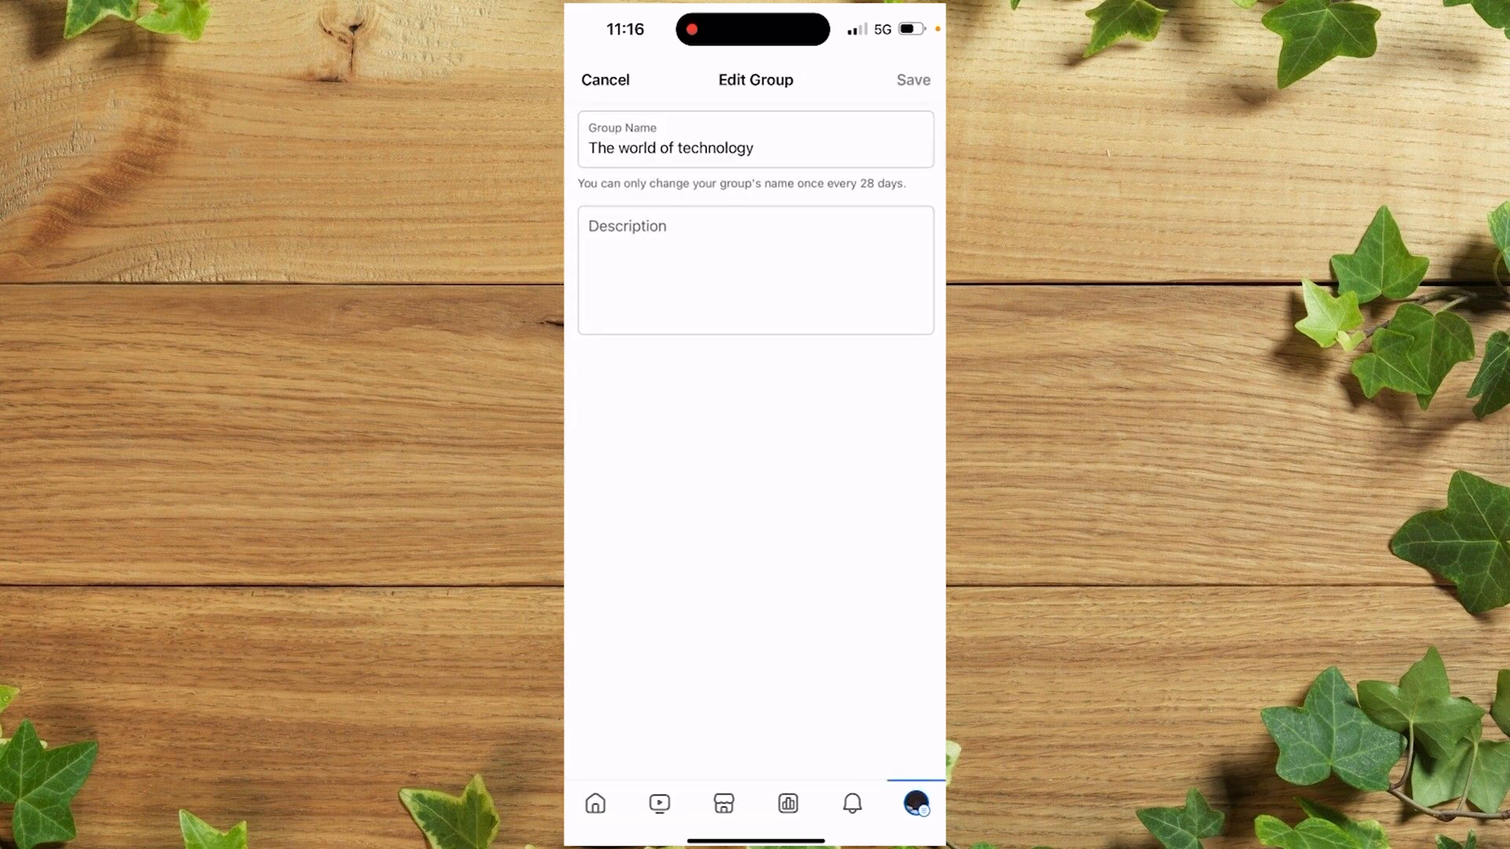
# Erase 'The world of technology' from the Group Name field.
pyautogui.click(755, 147)
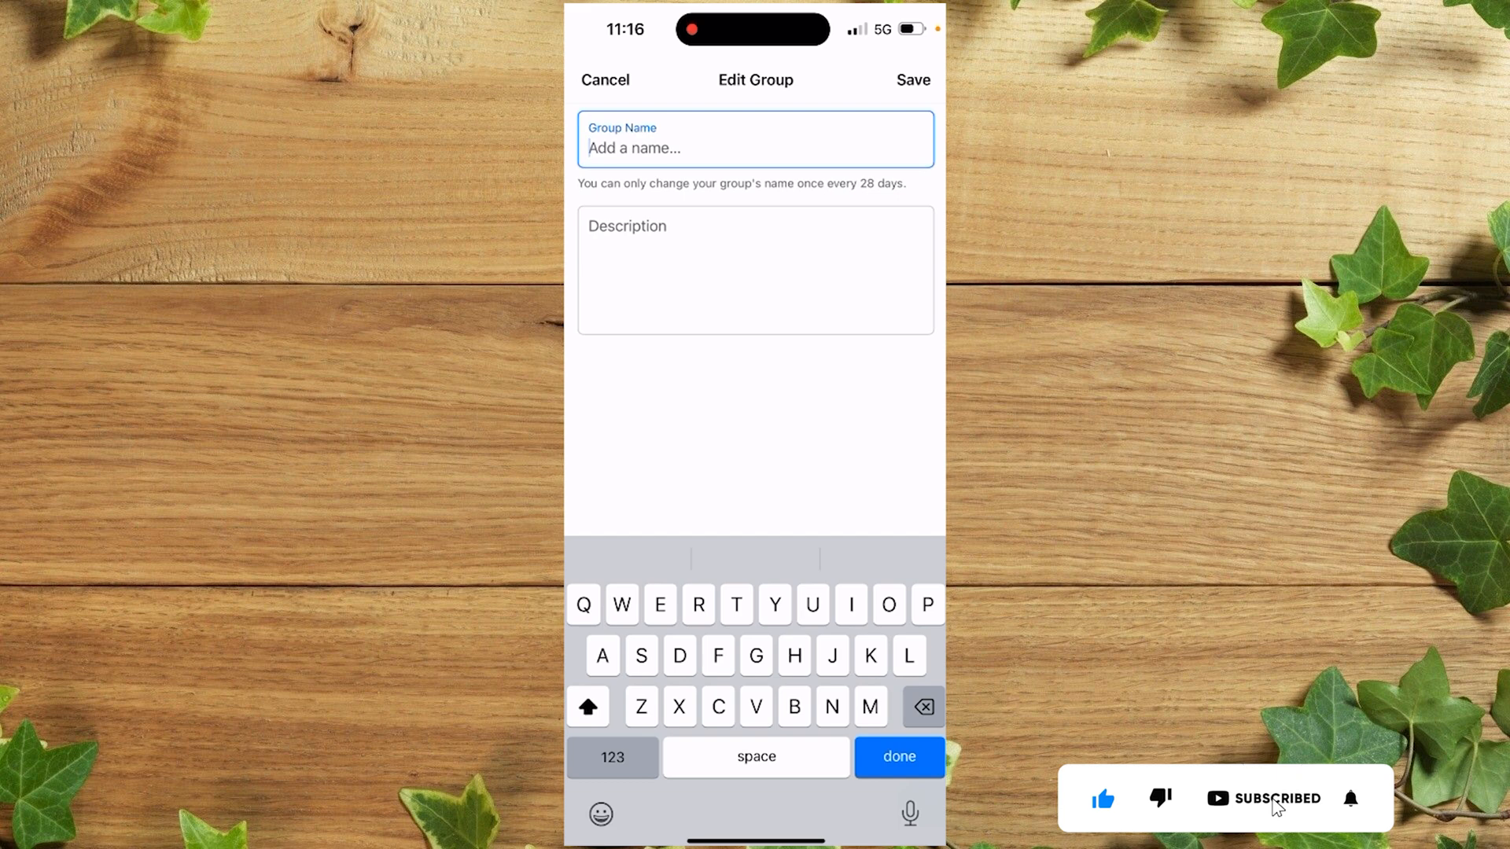
# Enter 'Mokube tech news' as the group name and return to the group page.
pyautogui.write('Mokube')
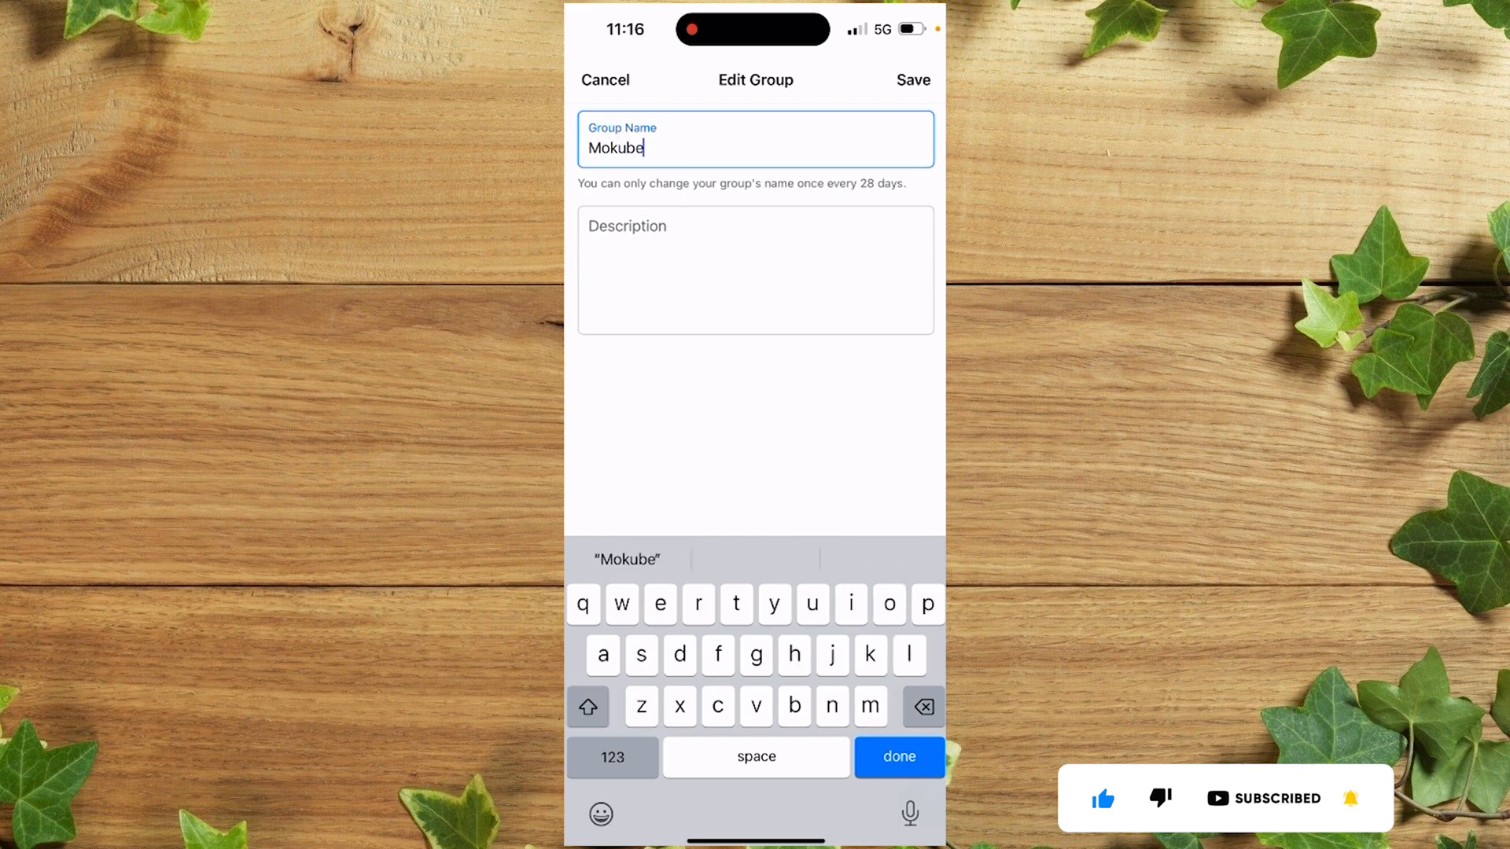
pyautogui.write('tech')
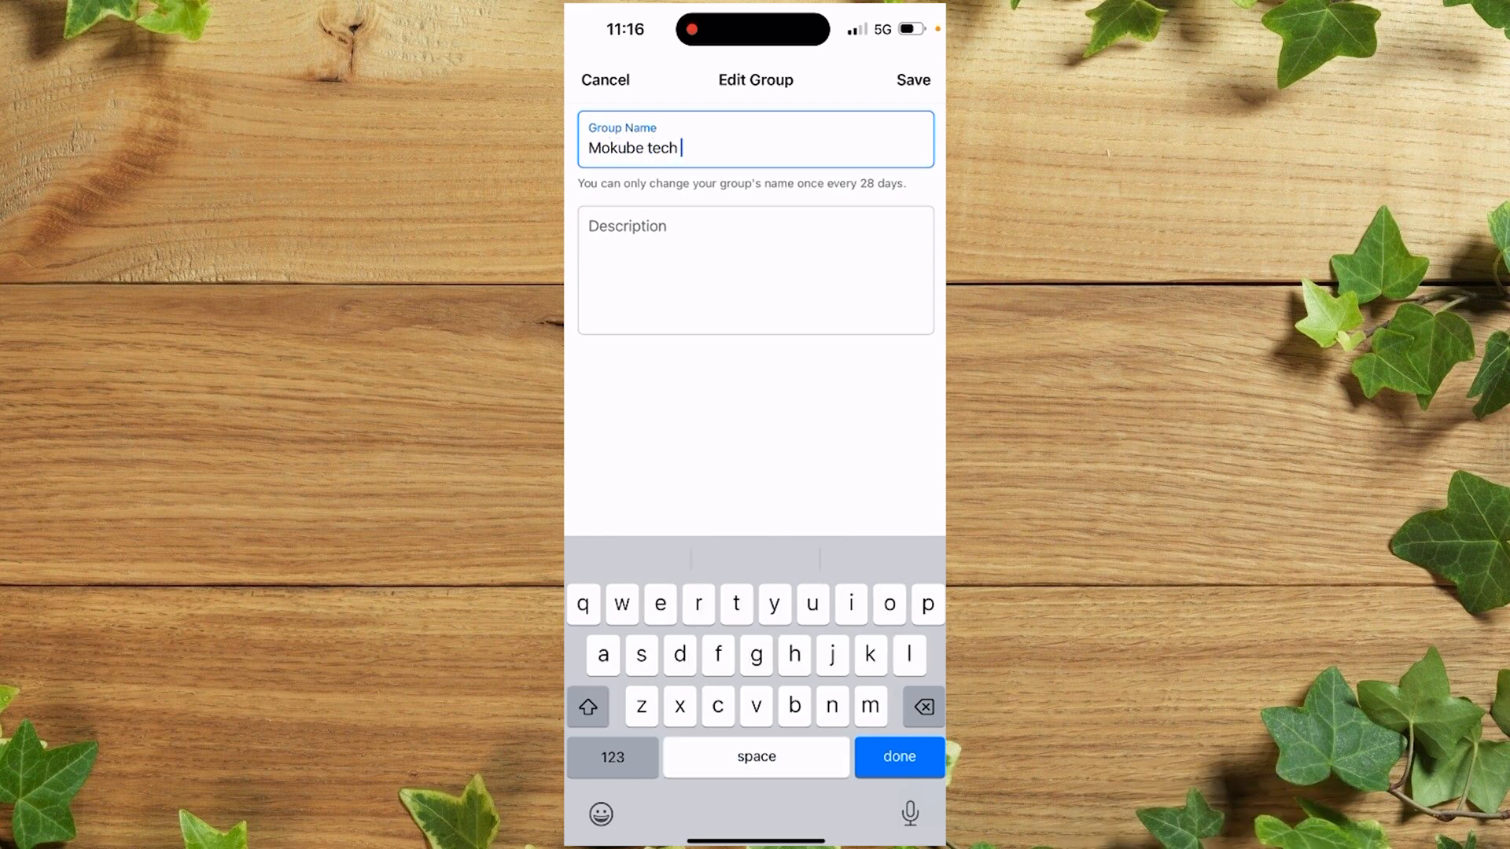
pyautogui.write('news')
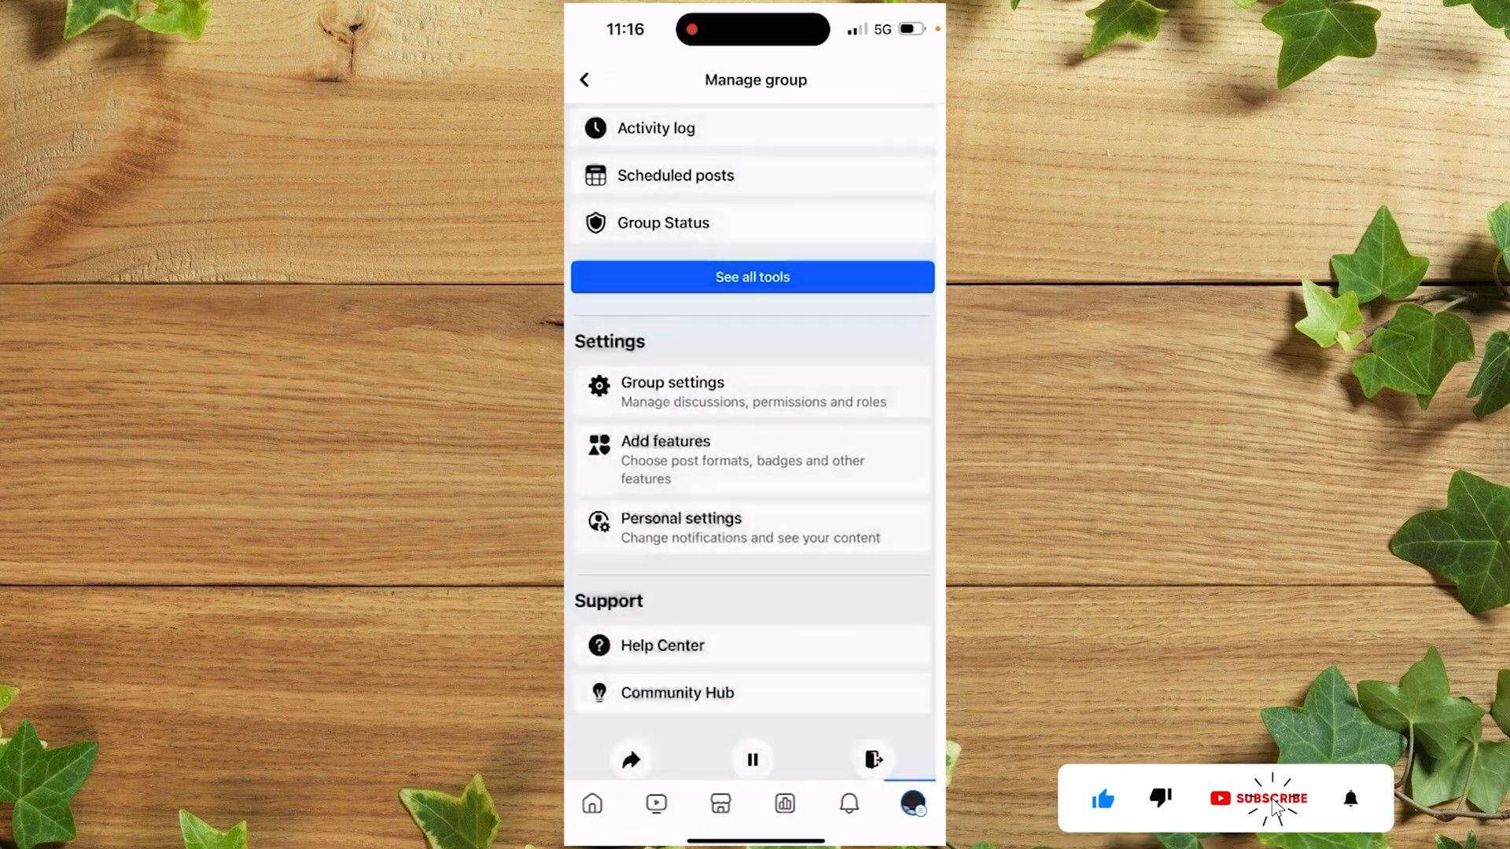
pyautogui.click(583, 80)
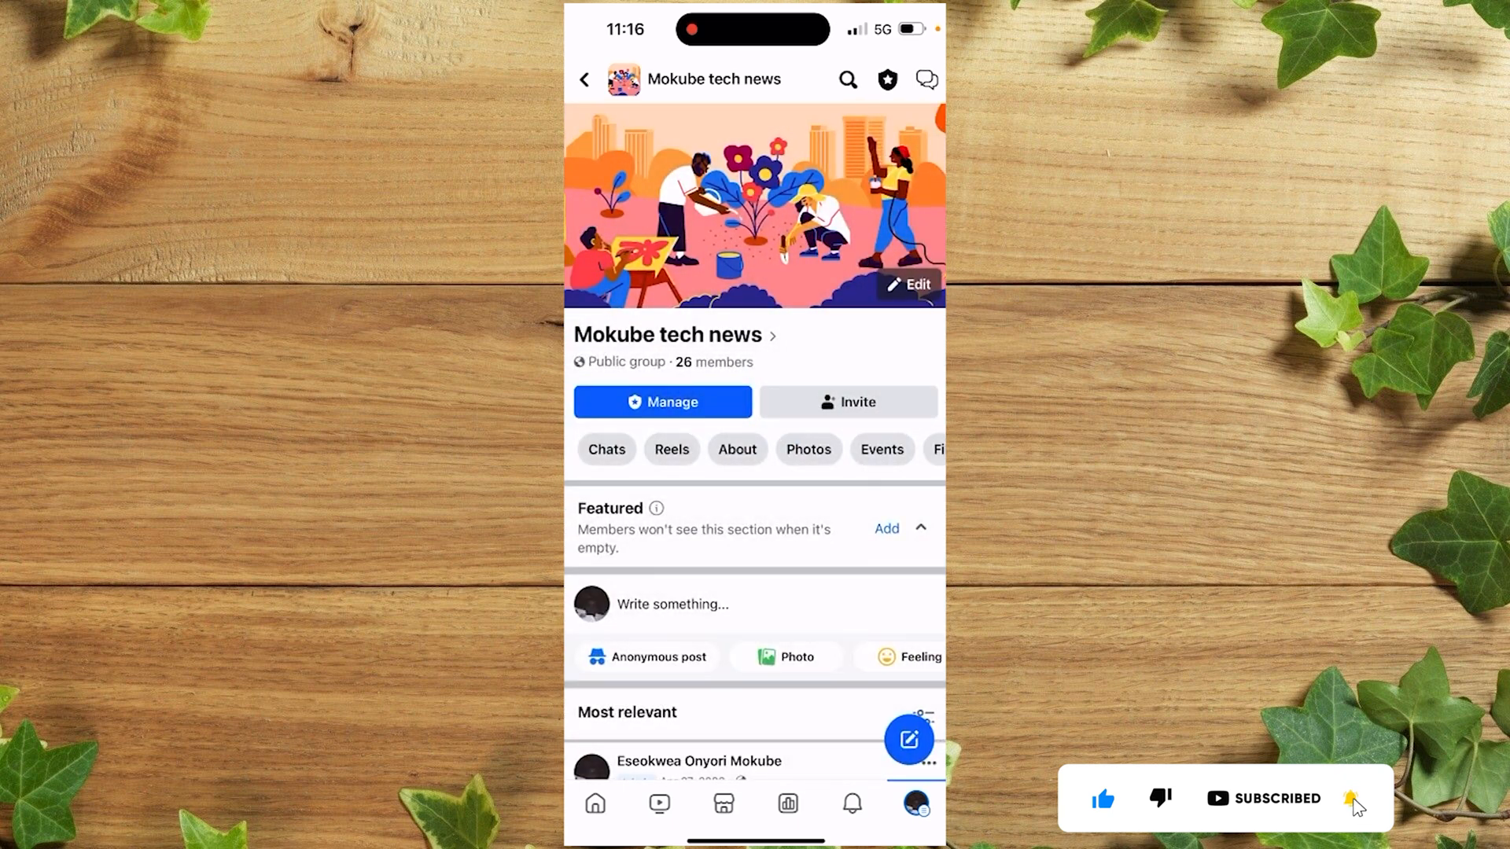